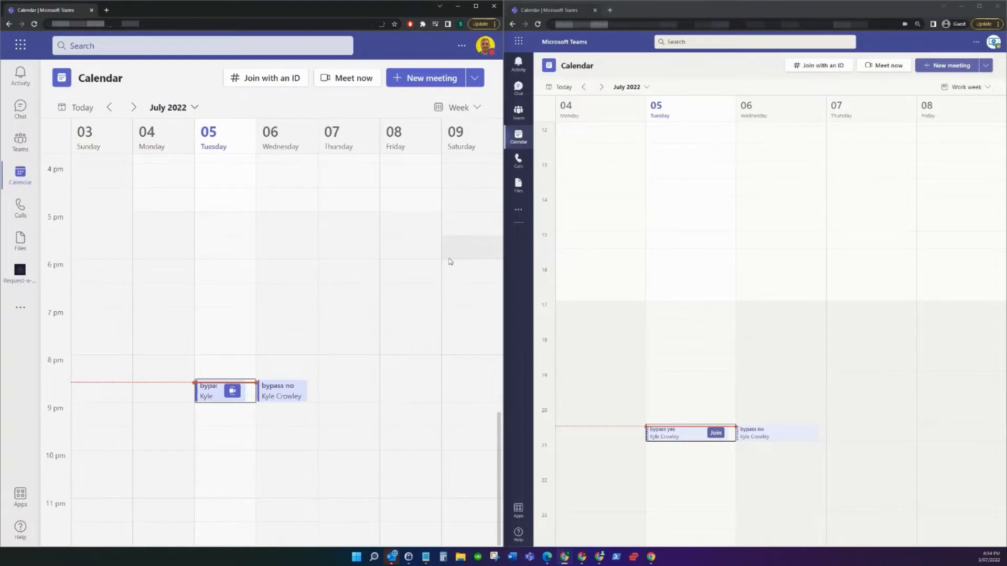
pyautogui.moveTo(597, 261)
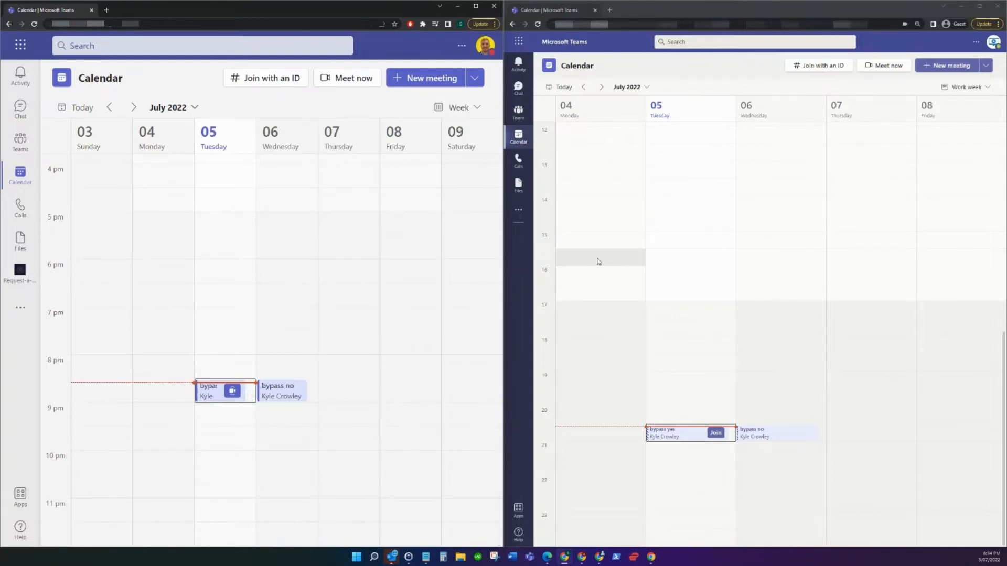
pyautogui.moveTo(371, 331)
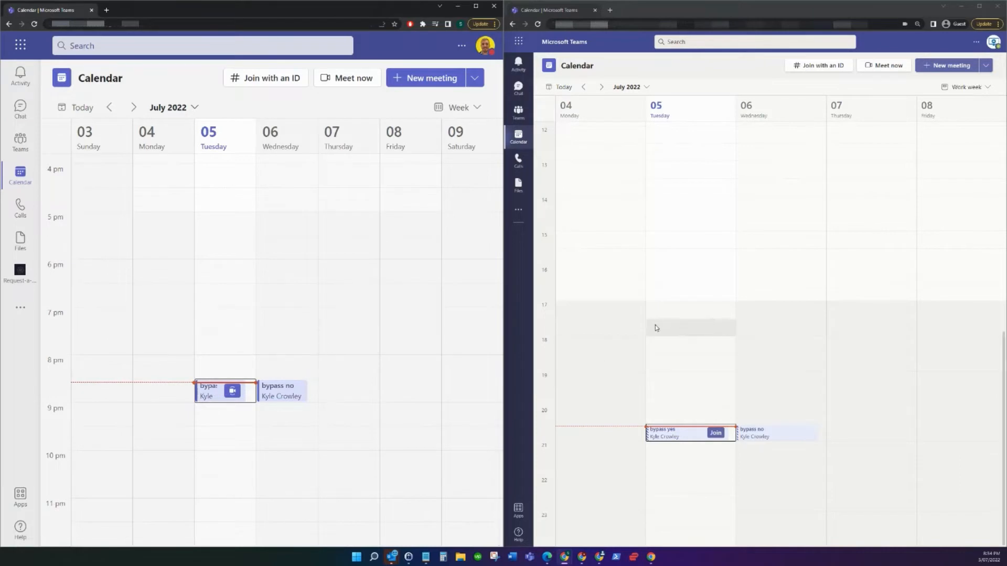
pyautogui.moveTo(356, 279)
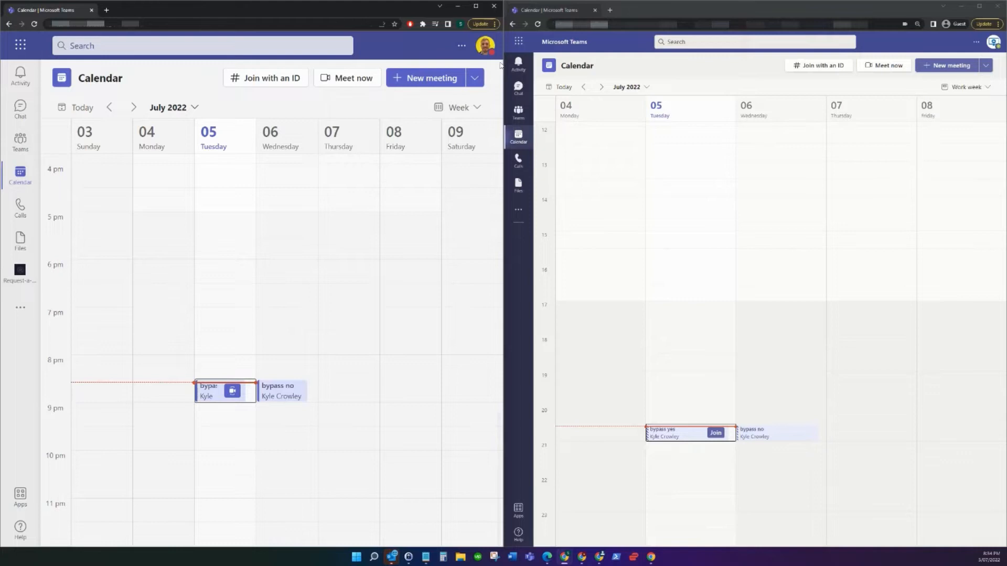
# Join the 'bypass yes' meeting from its calendar details with the current audio settings
pyautogui.click(428, 78)
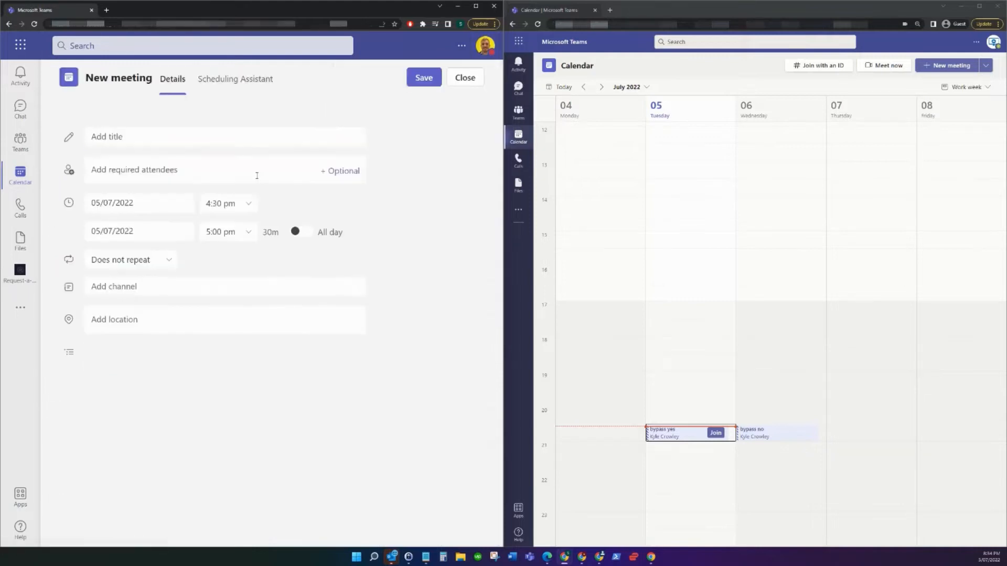
pyautogui.click(465, 77)
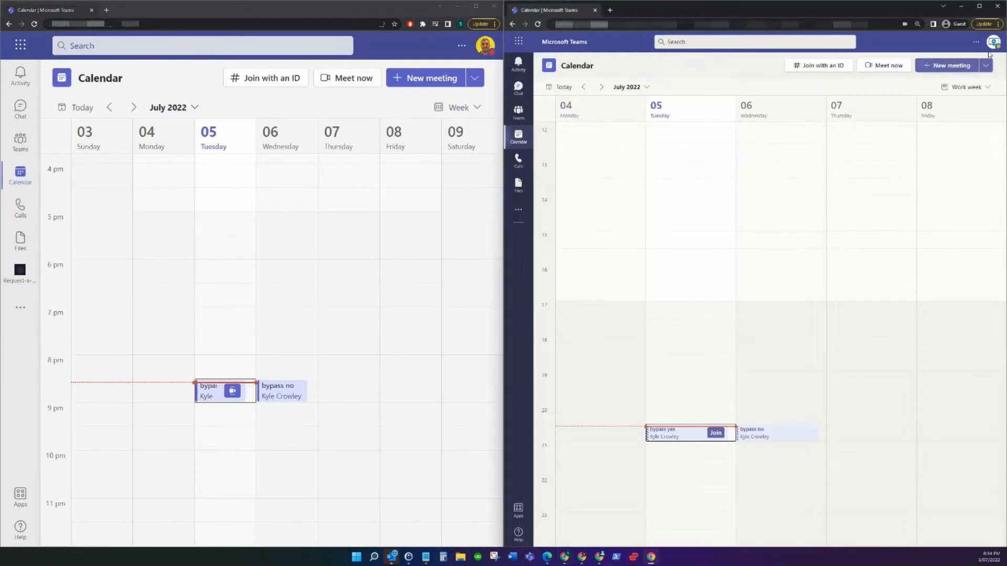
pyautogui.click(993, 42)
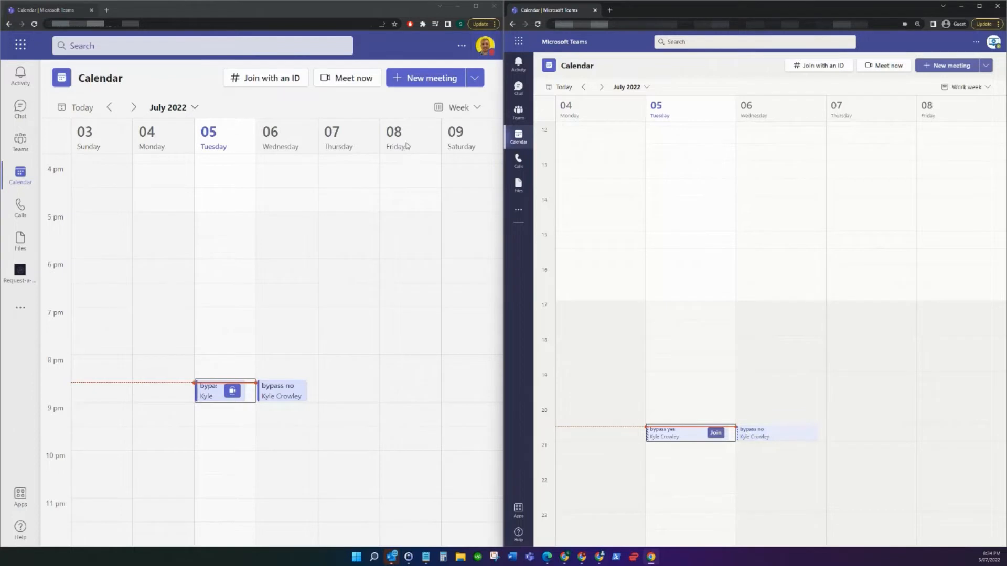
pyautogui.click(224, 390)
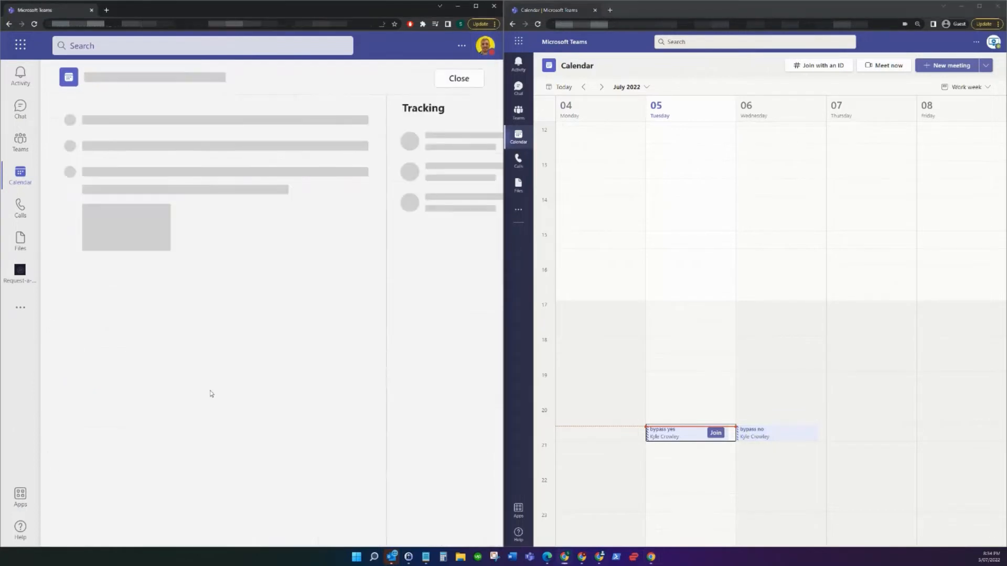
pyautogui.click(714, 432)
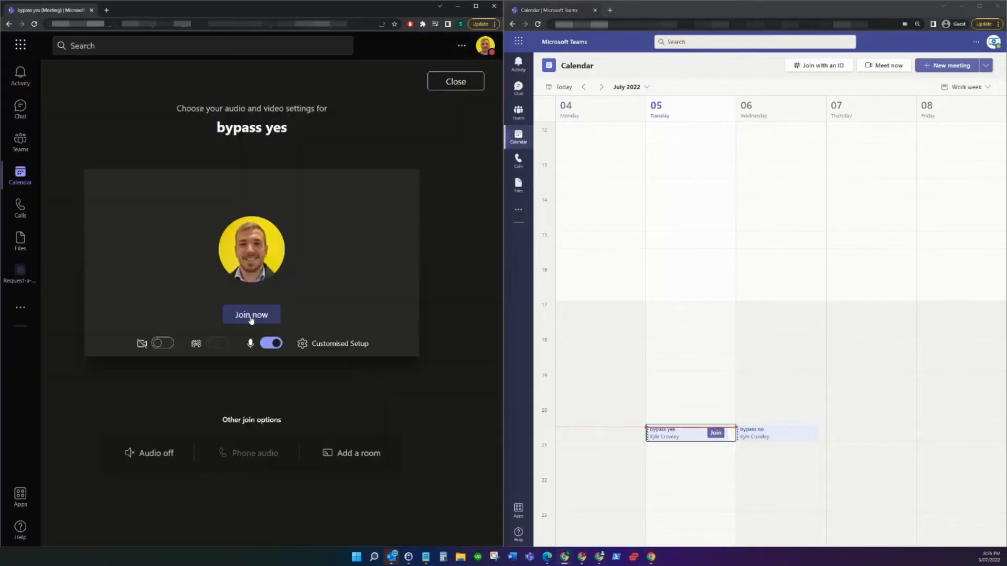
pyautogui.click(250, 314)
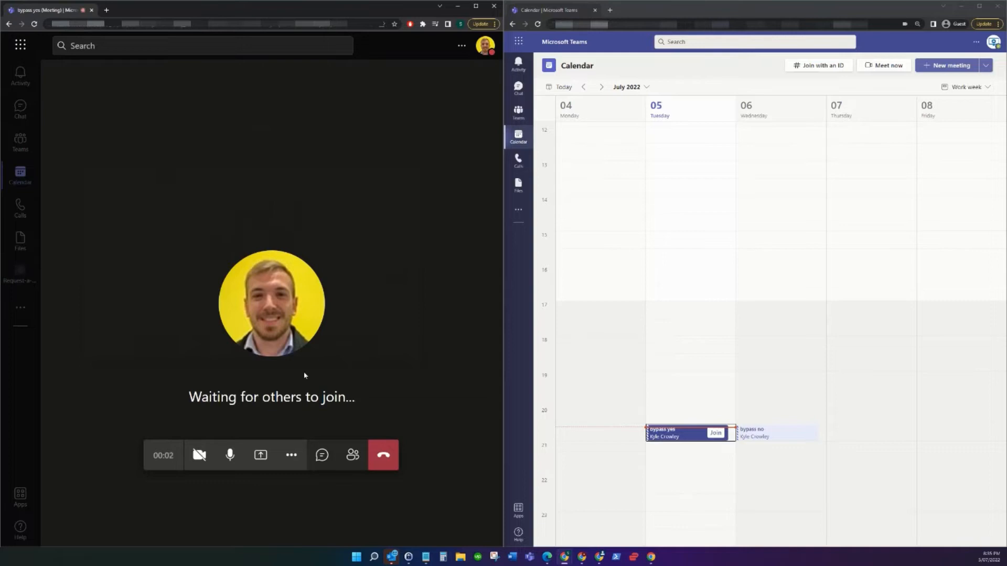
pyautogui.moveTo(321, 455)
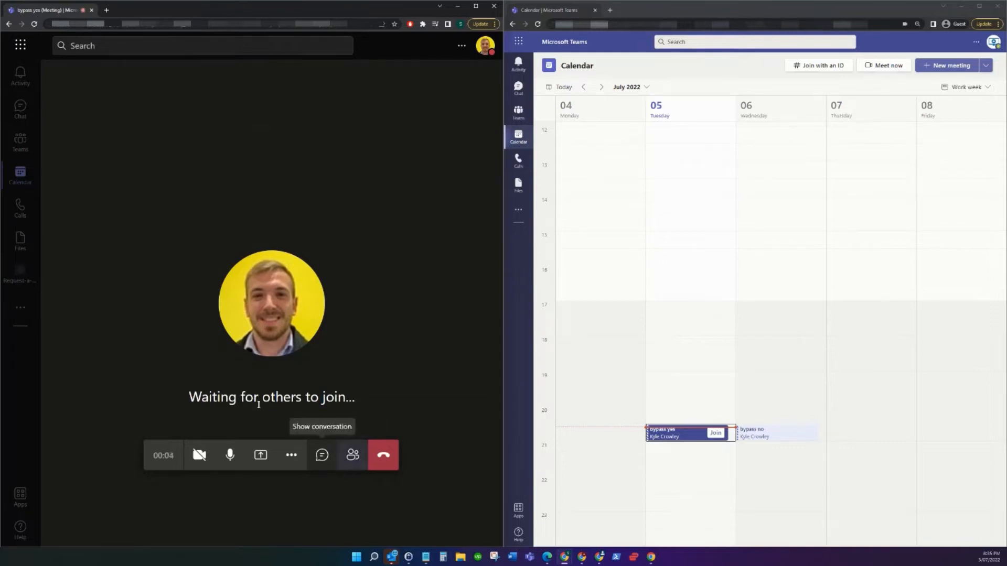
# Reach Manage permissions from the People pane to show the meeting options
pyautogui.click(352, 455)
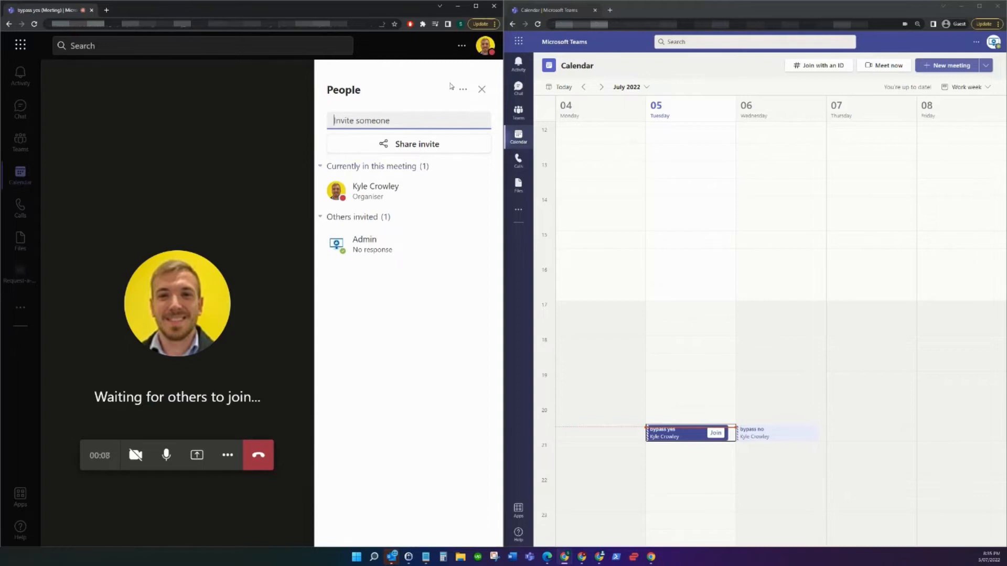
pyautogui.click(462, 89)
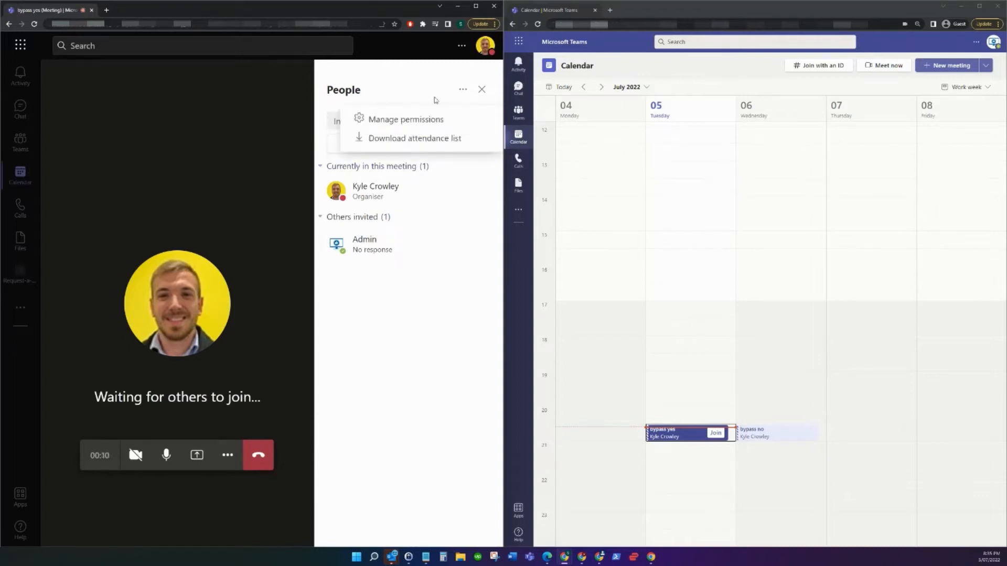
pyautogui.moveTo(404, 120)
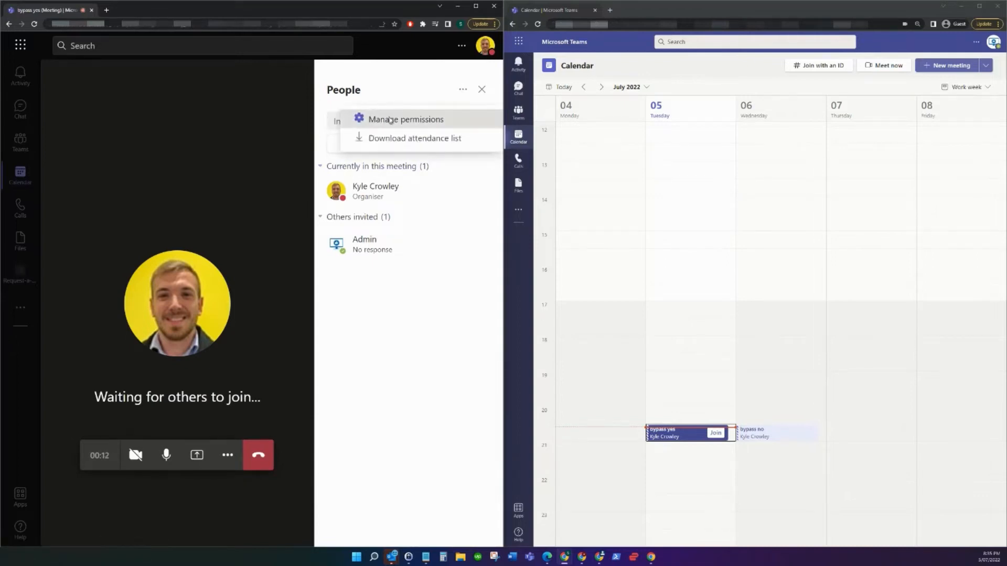
pyautogui.click(405, 119)
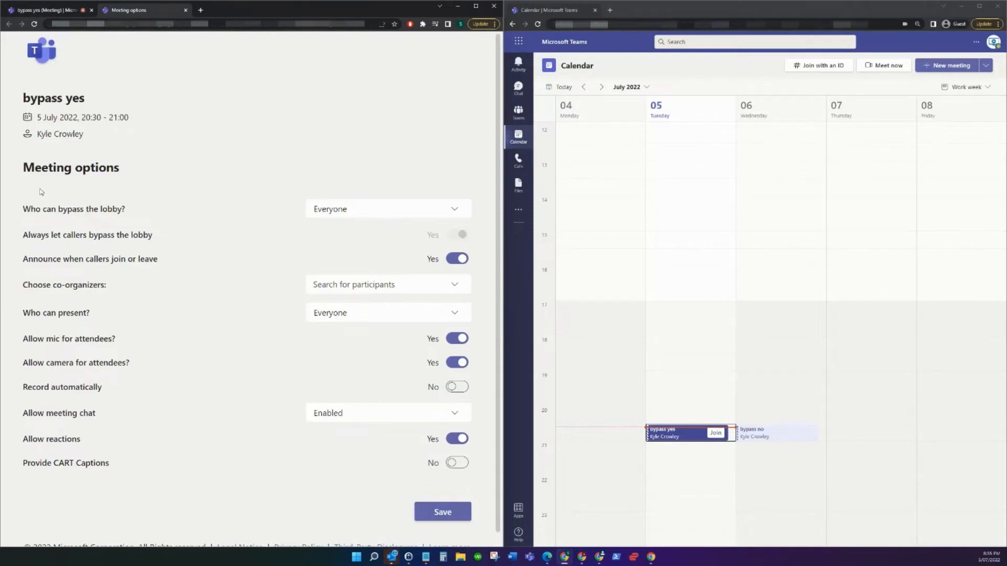
pyautogui.moveTo(76, 219)
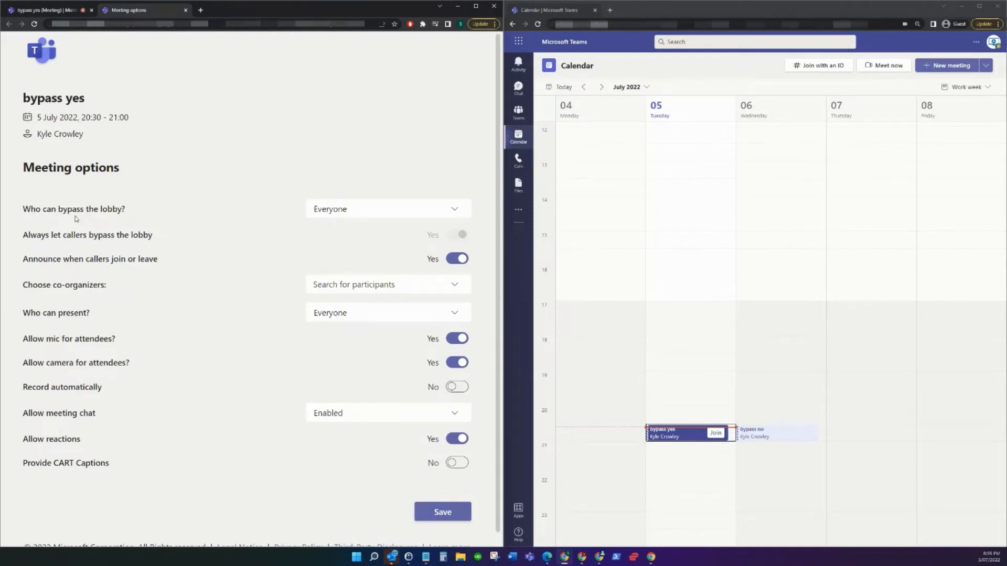
# Keep 'Who can bypass the lobby?' set to Everyone and return to the 'bypass yes' meeting
pyautogui.click(388, 209)
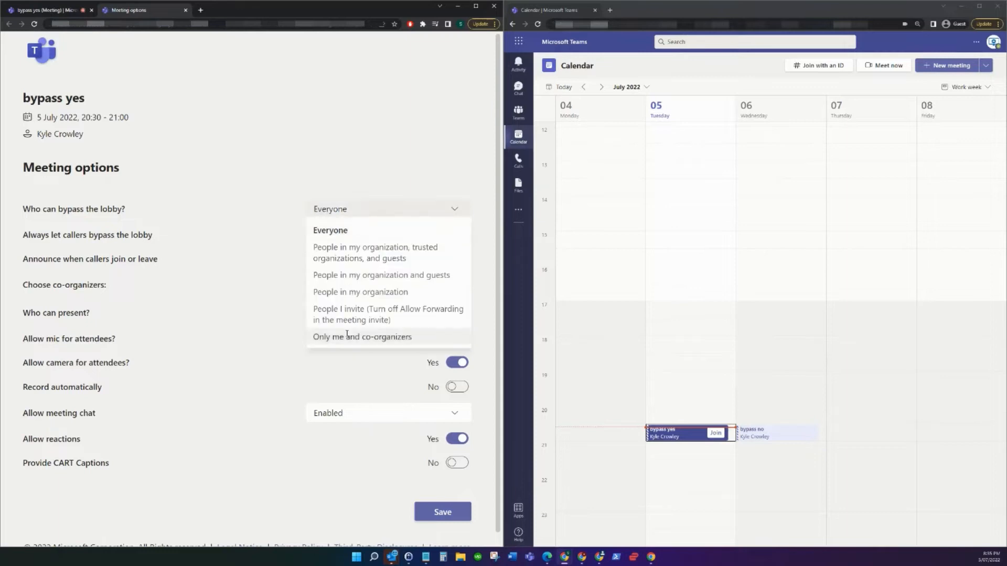
pyautogui.moveTo(380, 275)
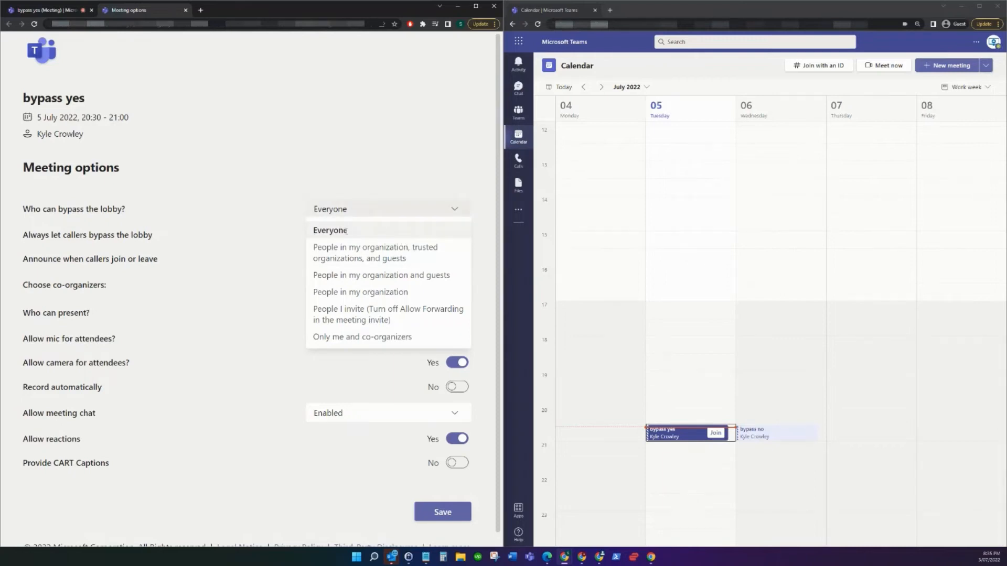
pyautogui.click(329, 230)
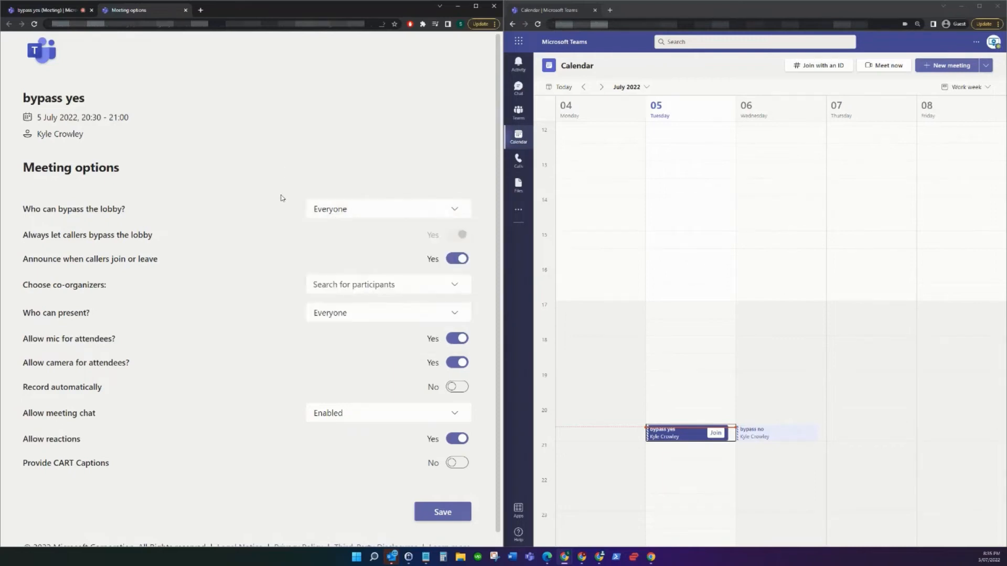
pyautogui.click(441, 512)
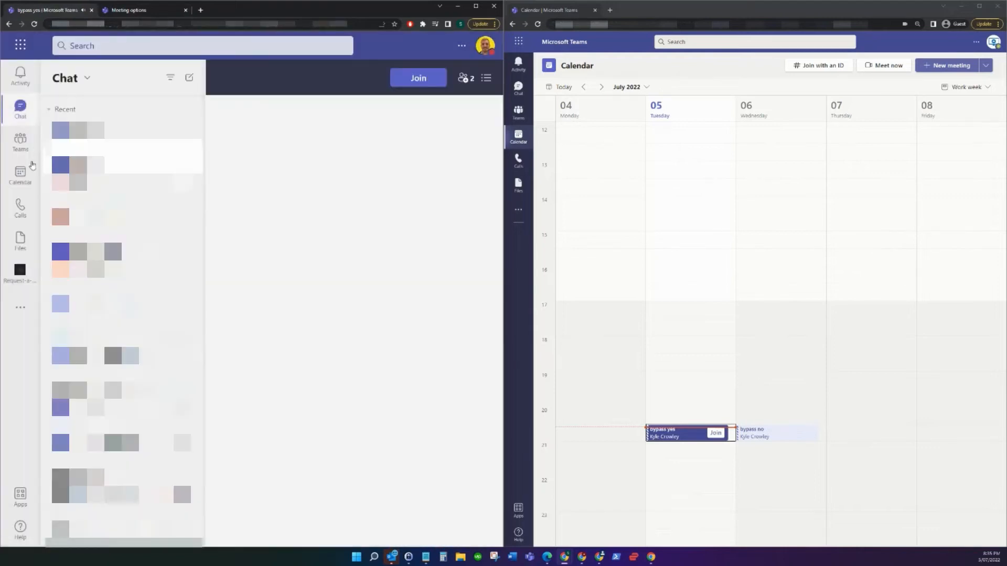
# Join 'bypass no' as organizer and show its options with lobby bypass for organizers and co-organizers only
pyautogui.click(20, 173)
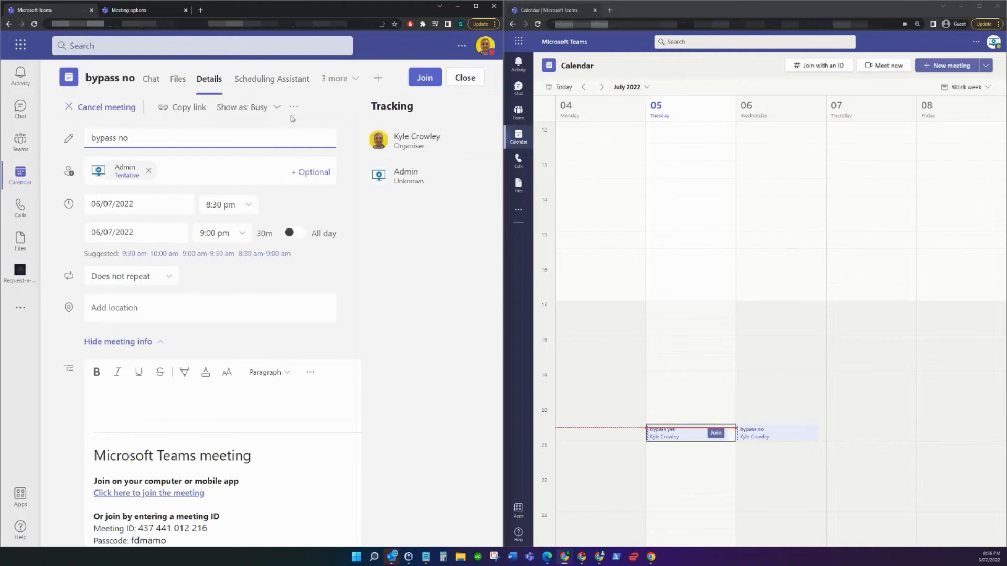
pyautogui.click(424, 76)
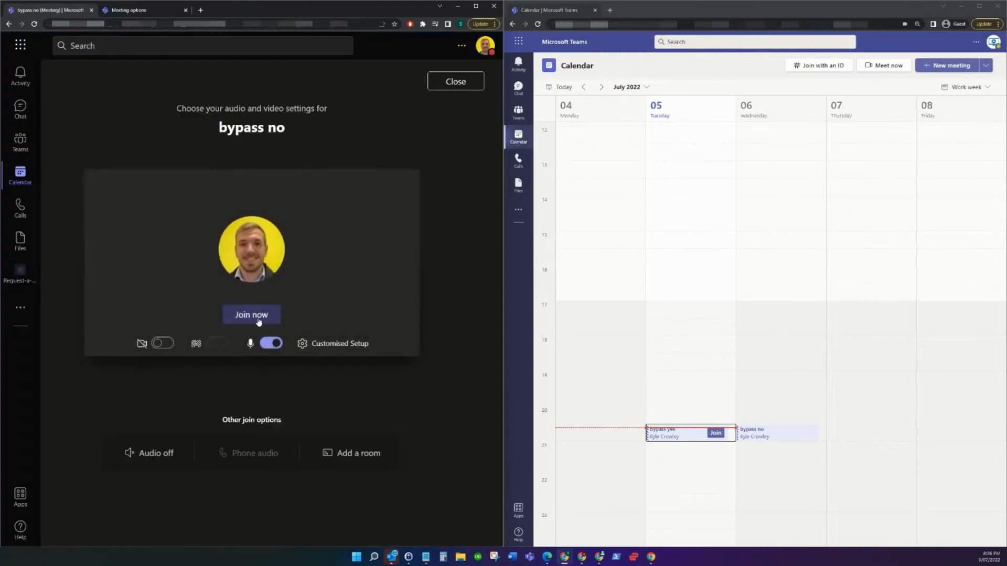
pyautogui.click(251, 315)
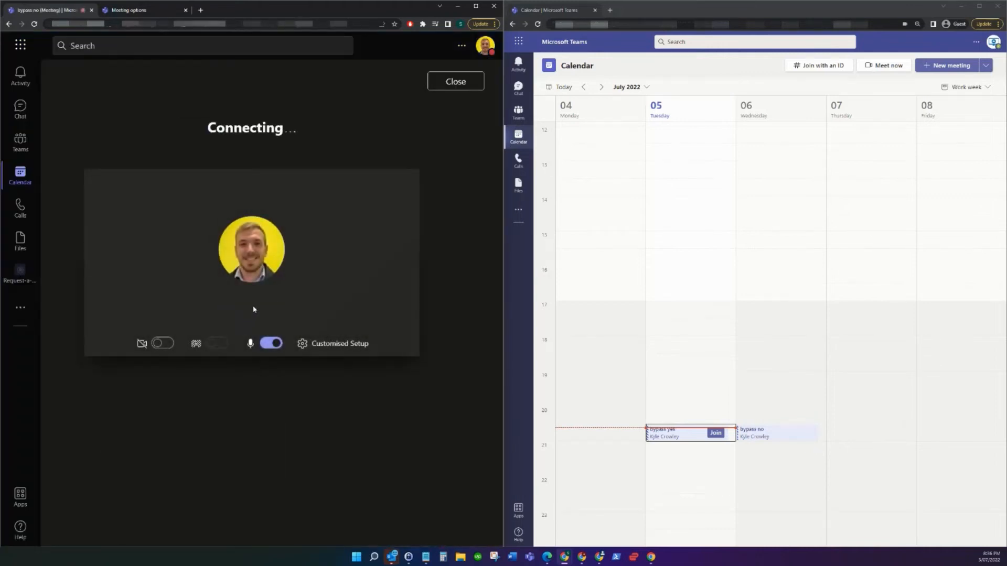
pyautogui.moveTo(304, 209)
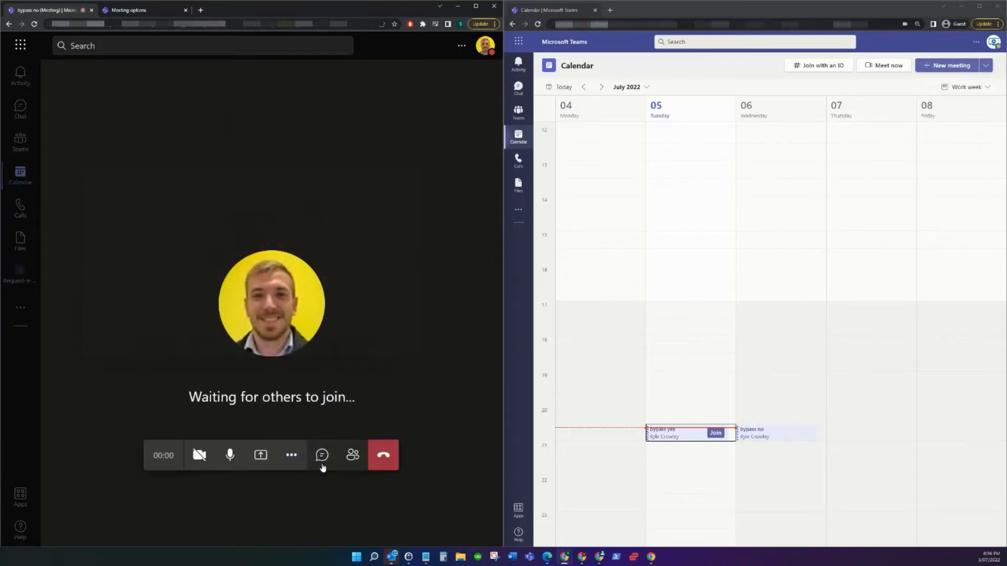
pyautogui.click(352, 455)
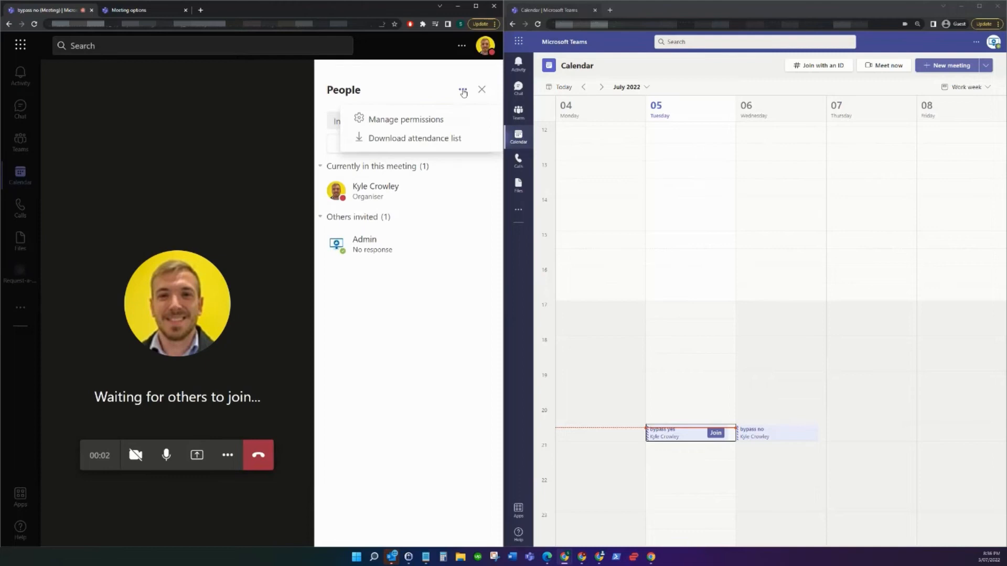
pyautogui.click(405, 119)
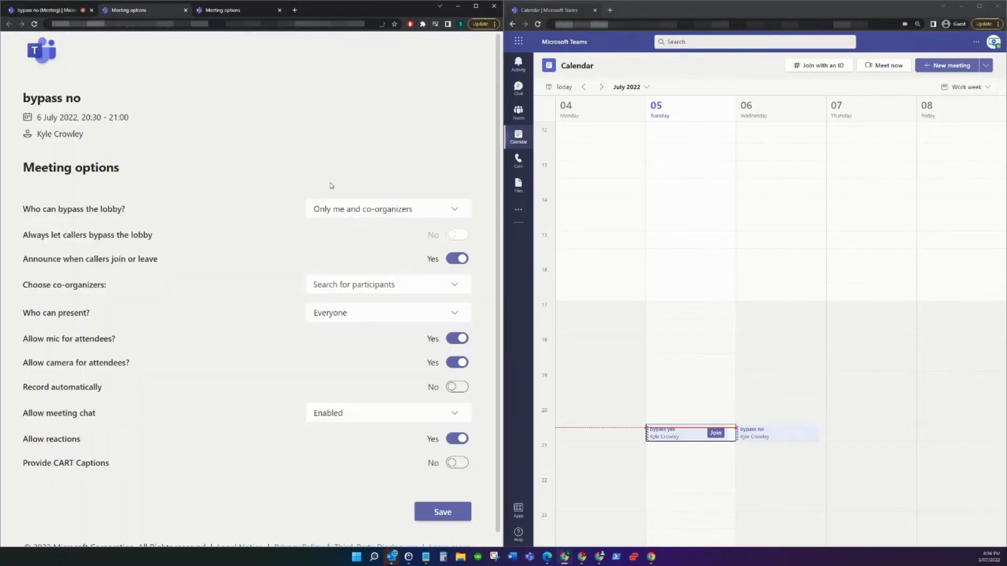
# Review the 'Only me and co-organizers' lobby setting and return to the 'bypass no' meeting
pyautogui.click(388, 209)
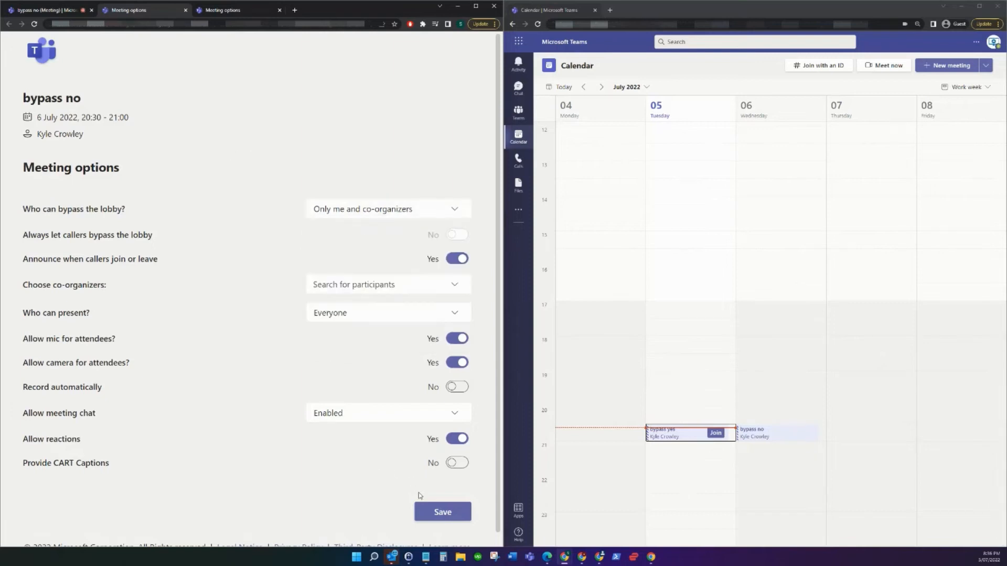
pyautogui.click(441, 512)
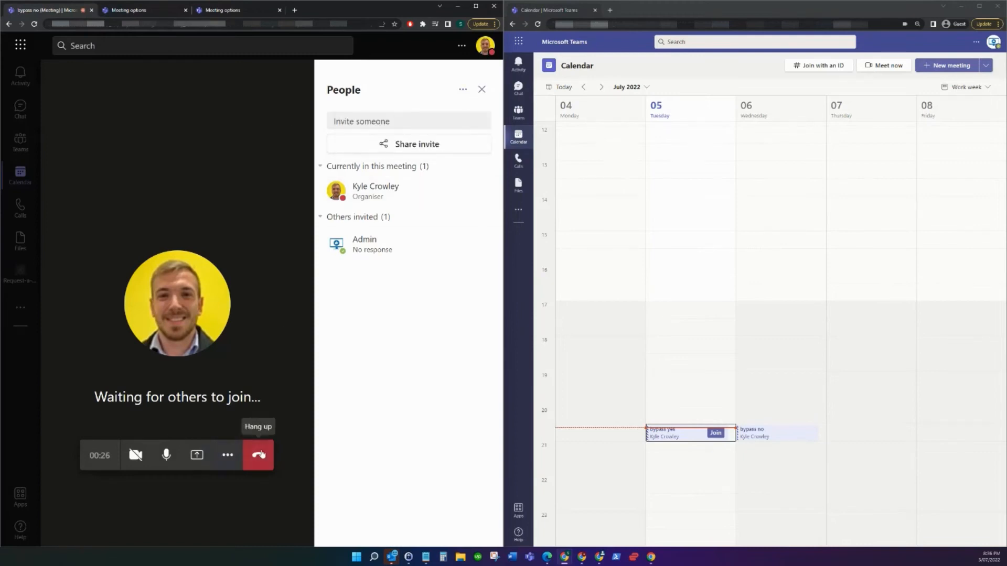
# Leave 'bypass no', start 'bypass yes', have Admin join it straight in, then leave
pyautogui.click(258, 455)
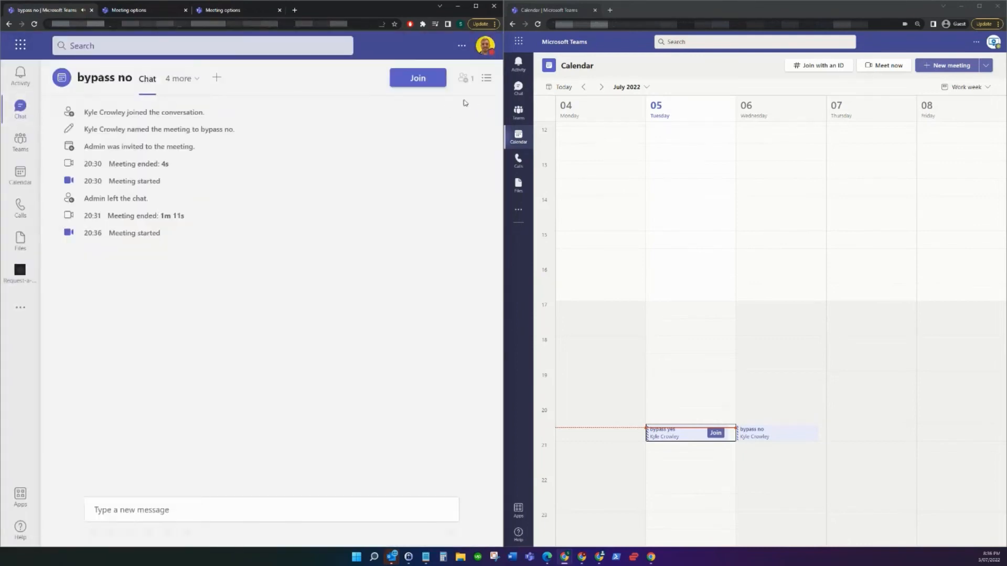
pyautogui.click(19, 174)
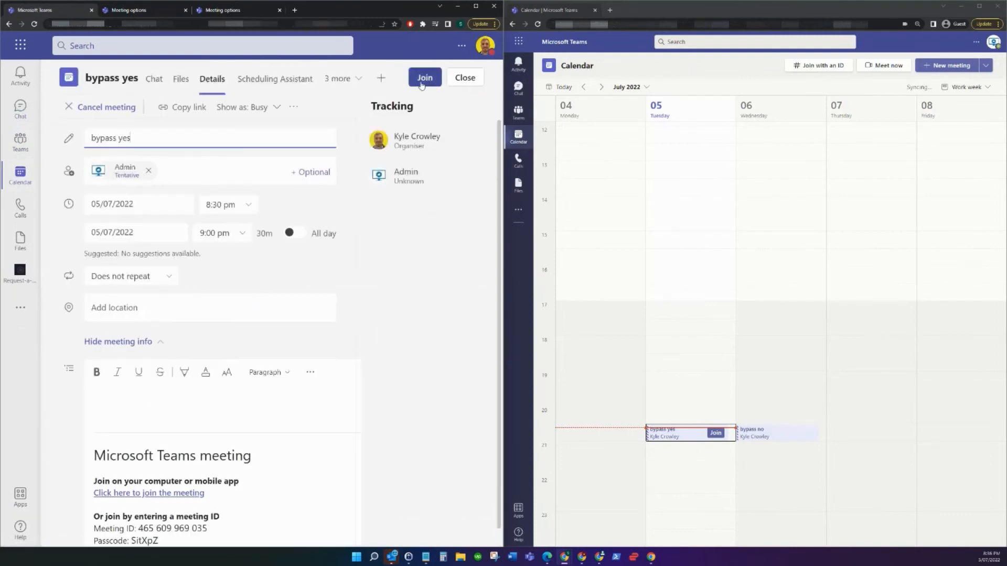
pyautogui.click(425, 76)
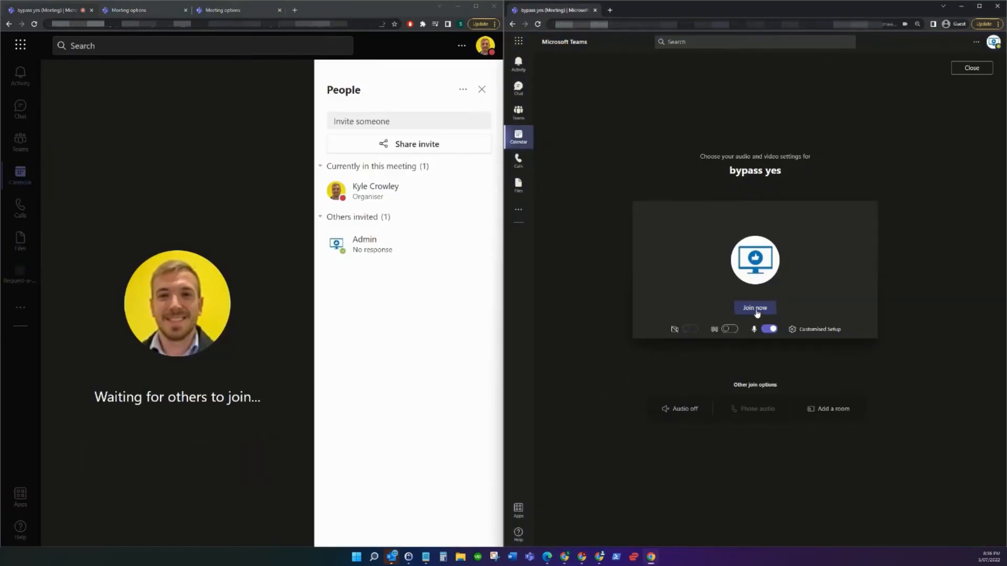
pyautogui.click(754, 307)
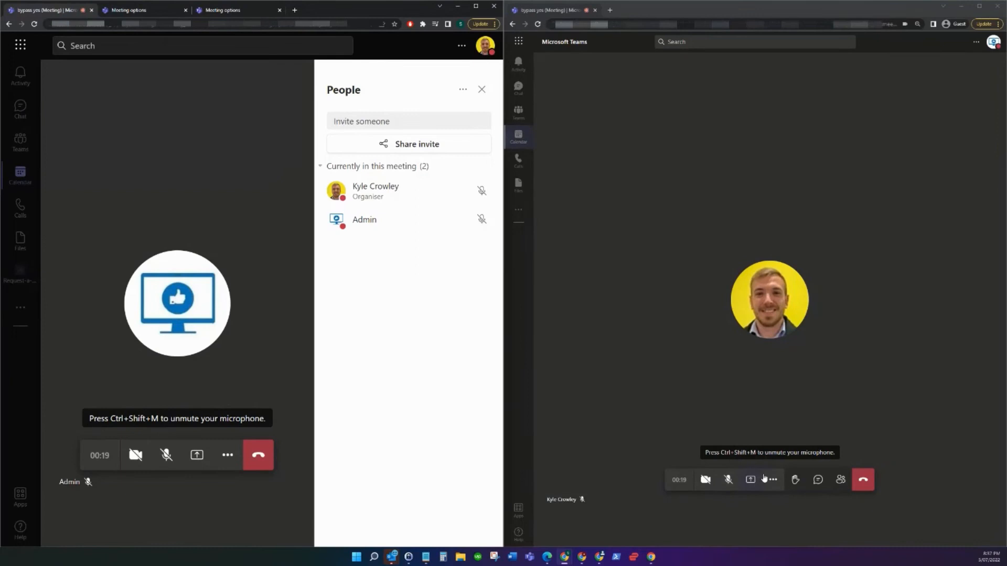
pyautogui.moveTo(661, 373)
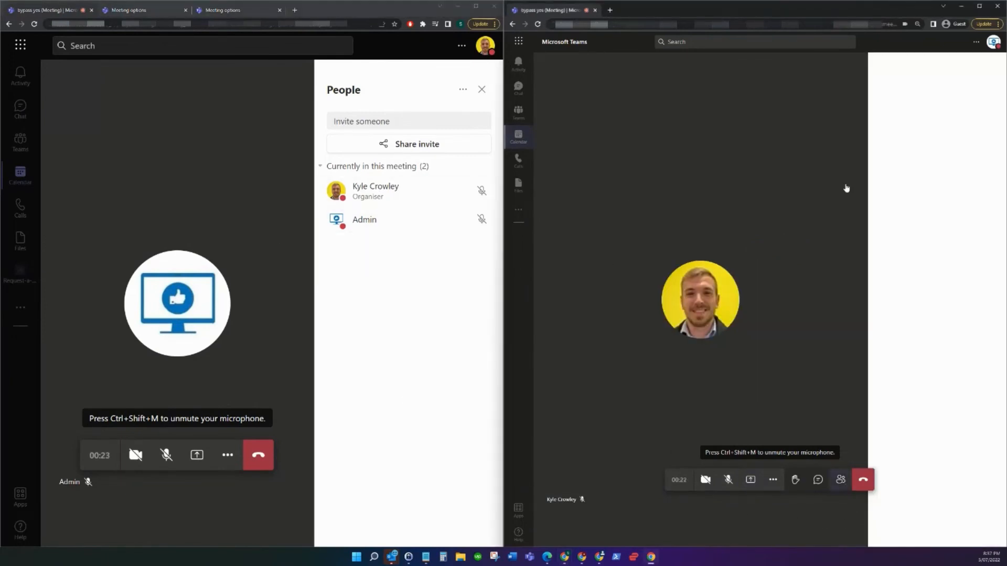
pyautogui.click(840, 479)
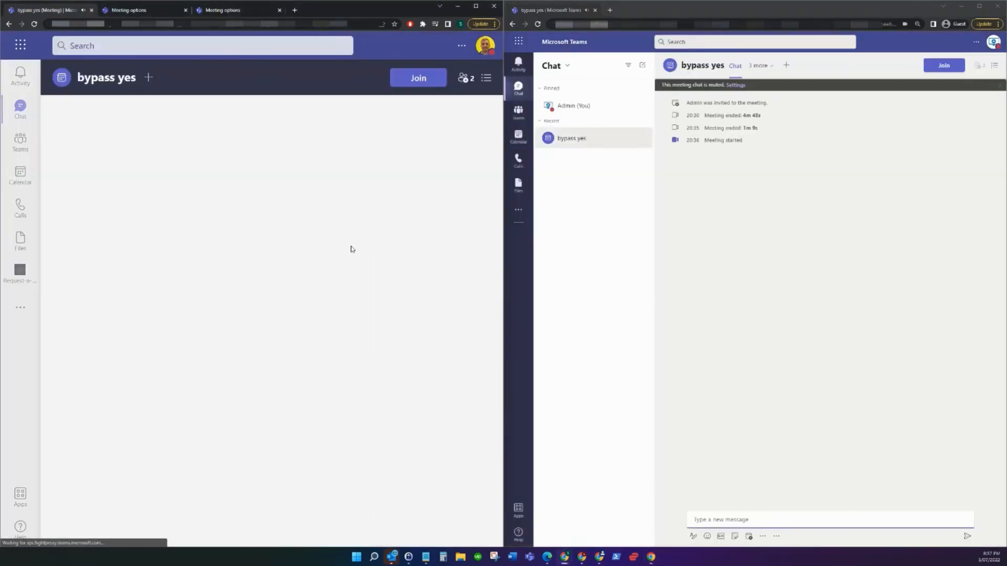
# Enter 'bypass no' as organizer and bring the Admin window to its pre-join screen
pyautogui.click(20, 175)
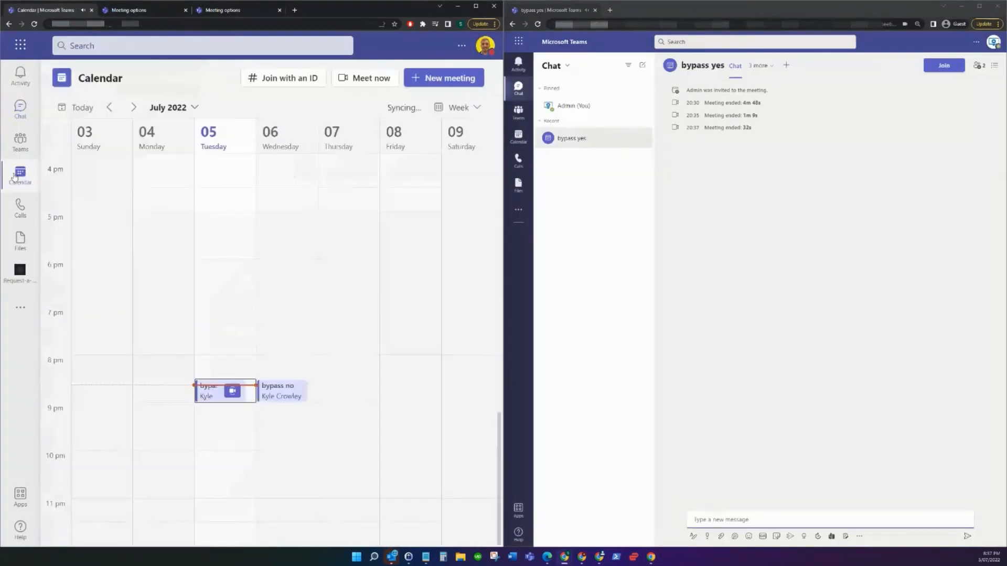
pyautogui.click(277, 390)
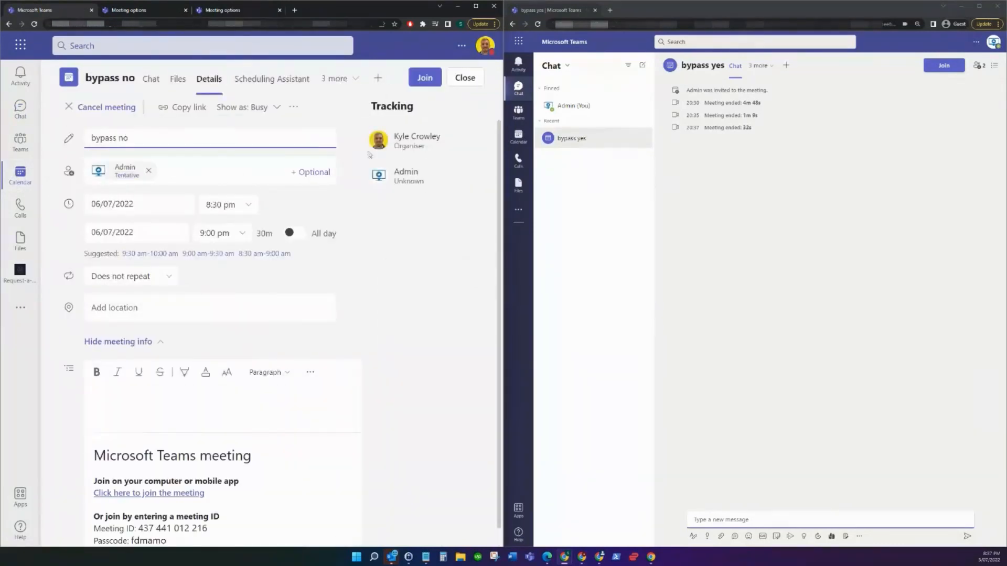
pyautogui.click(423, 77)
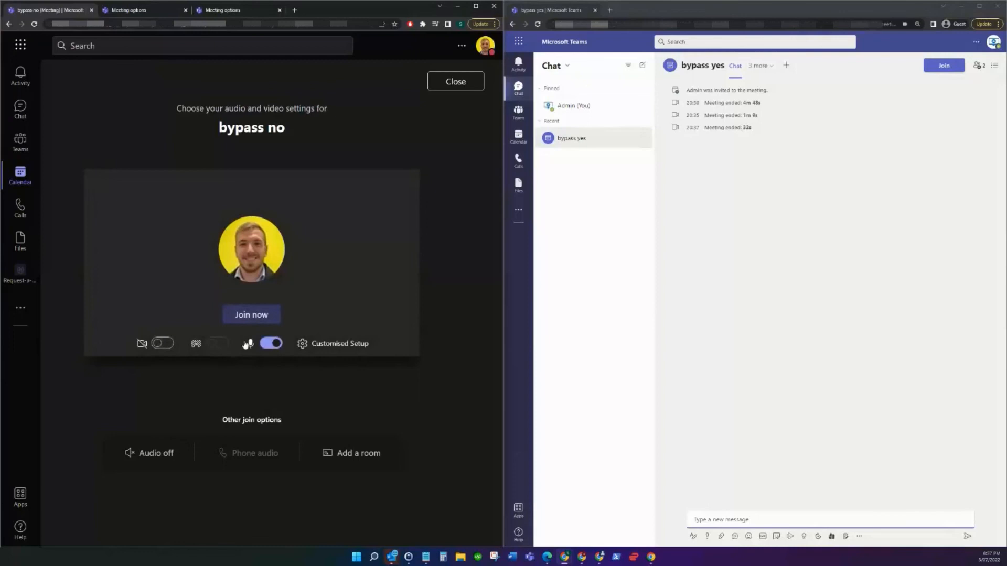
pyautogui.click(250, 315)
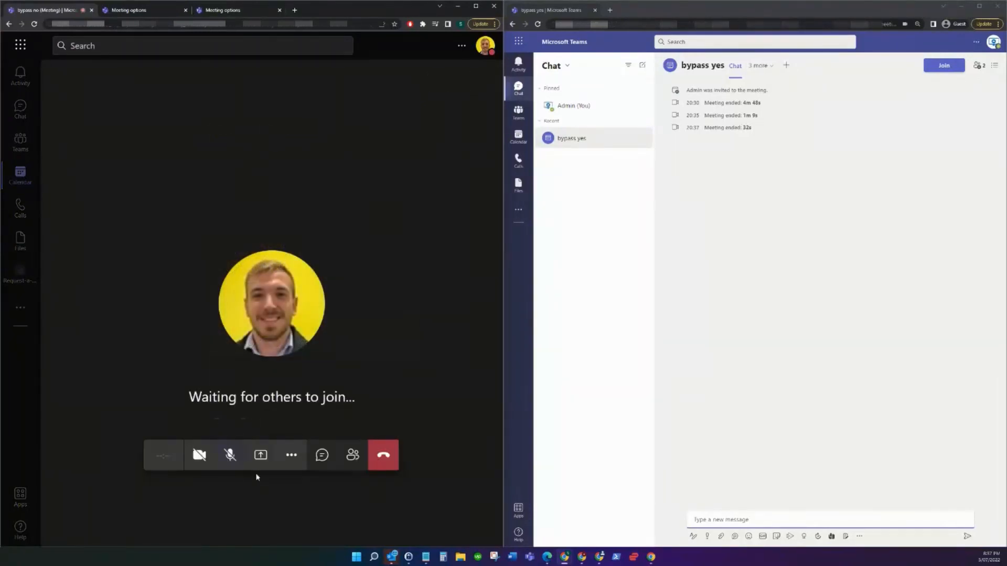
pyautogui.click(518, 136)
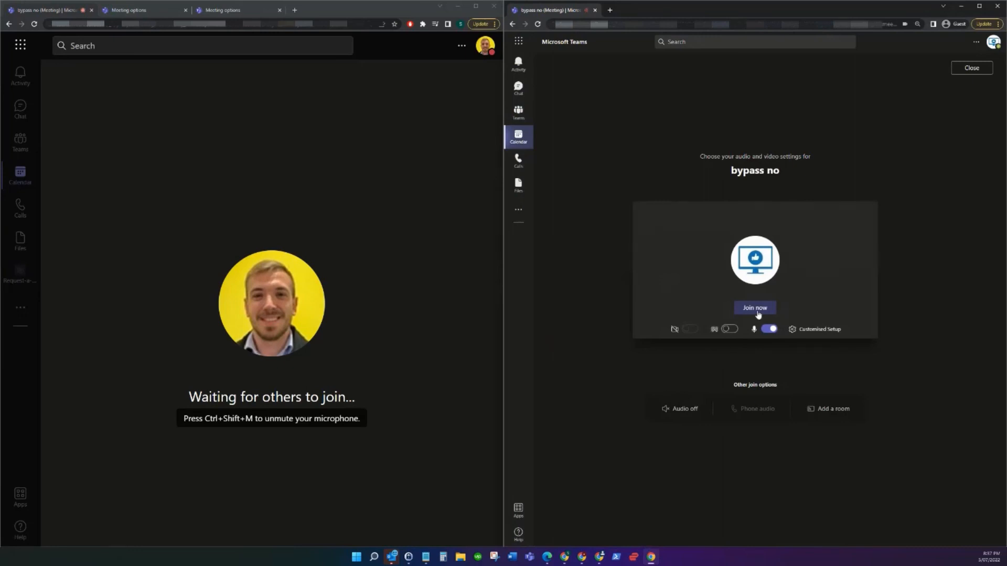
# Have Admin join 'bypass no' into the lobby and admit Admin from View Lobby
pyautogui.click(754, 308)
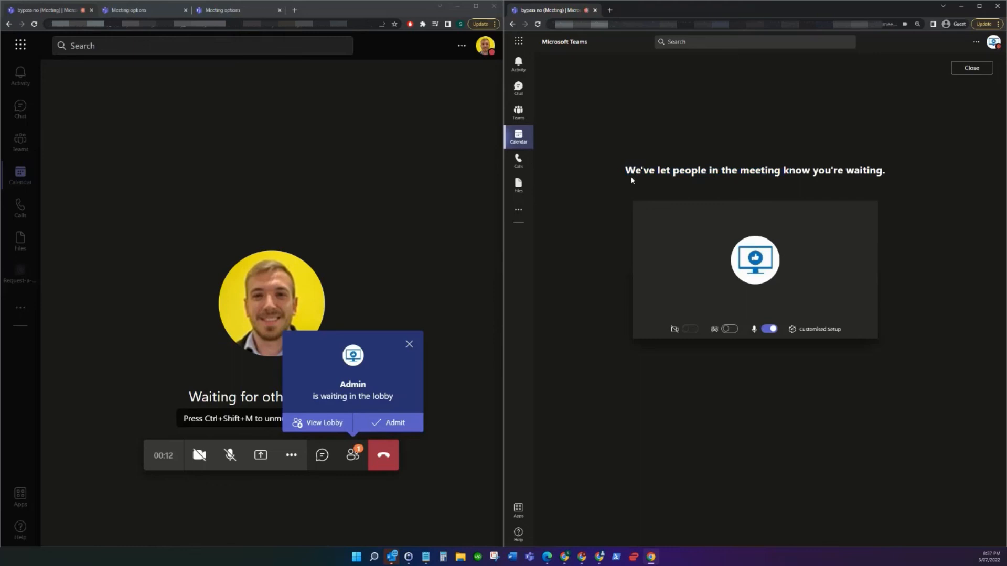
pyautogui.moveTo(789, 277)
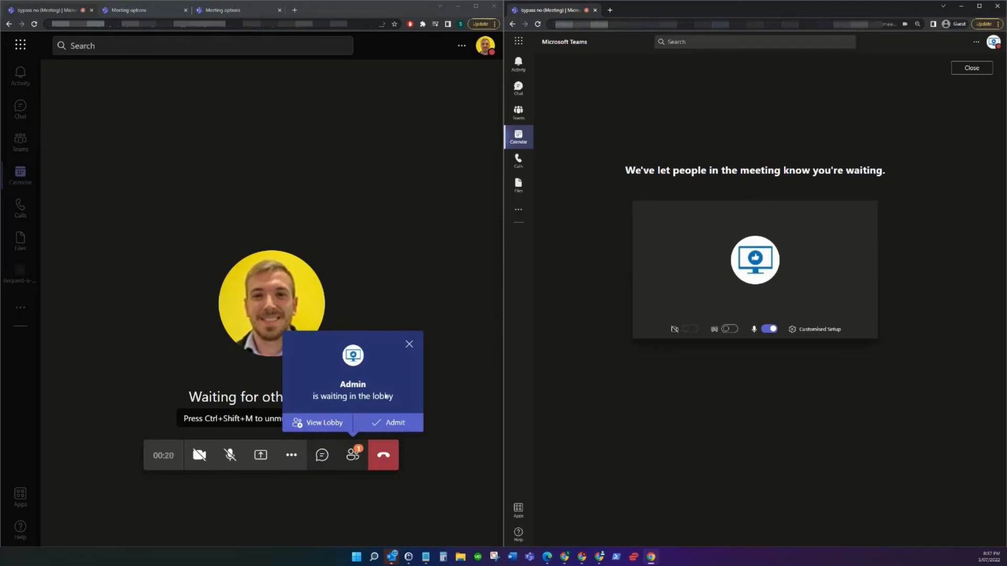
pyautogui.click(319, 423)
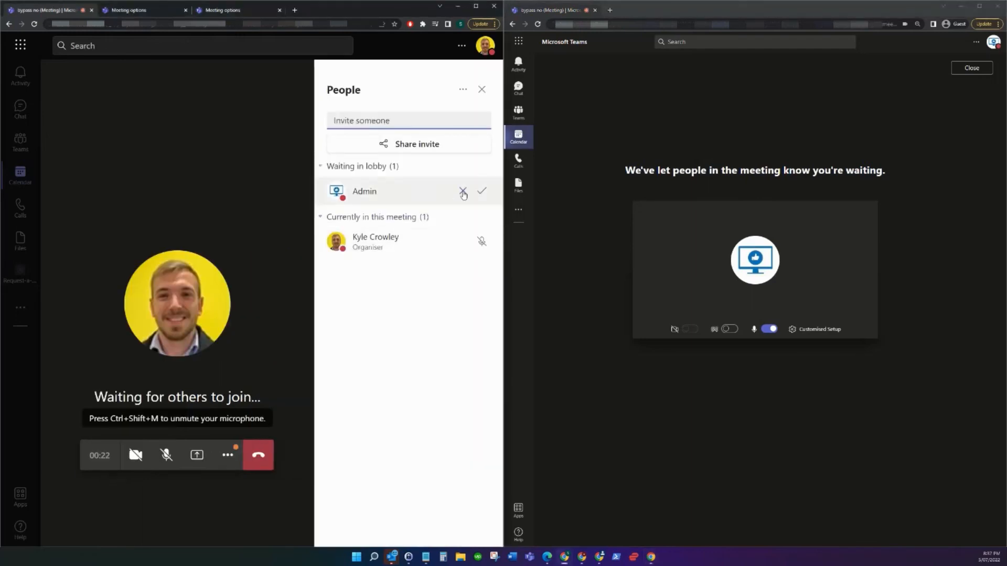
pyautogui.click(481, 191)
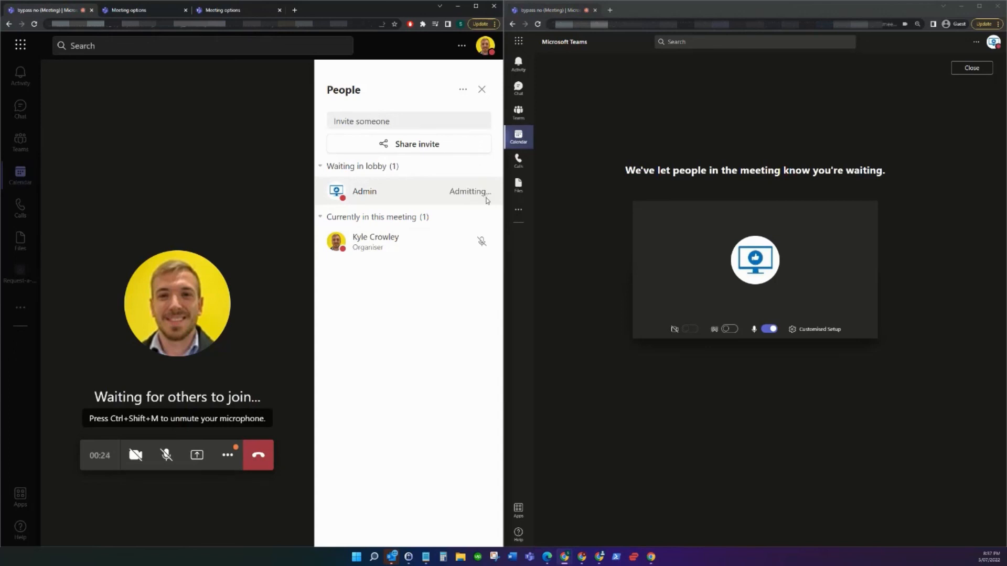